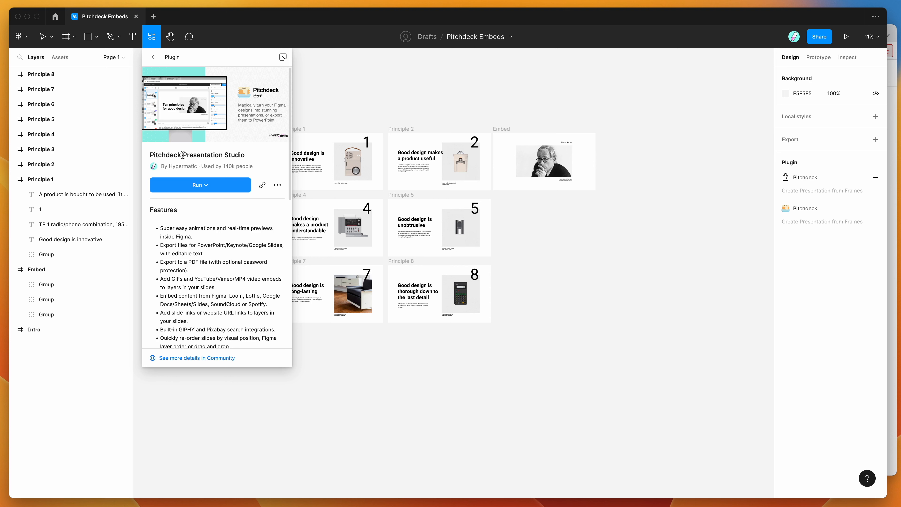
{"action": "mouse_move", "coordinate": [217, 155]}
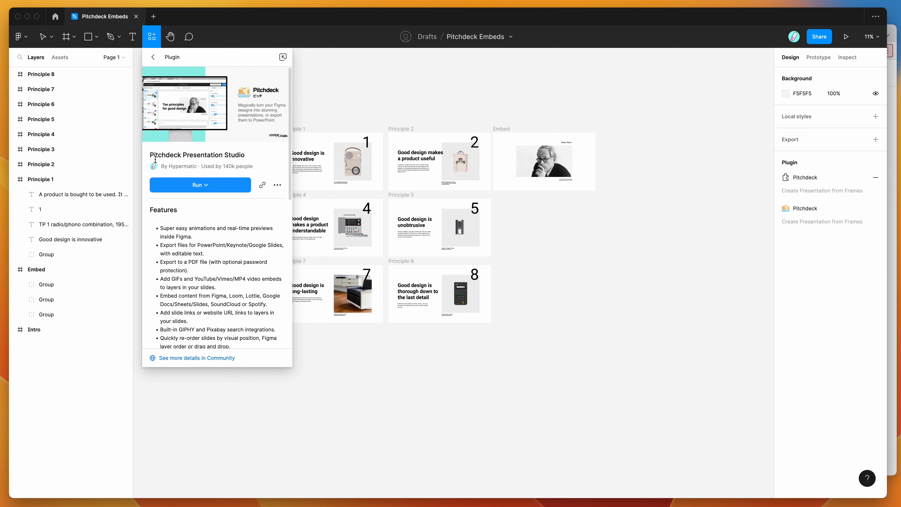
{"action": "mouse_move", "coordinate": [184, 147]}
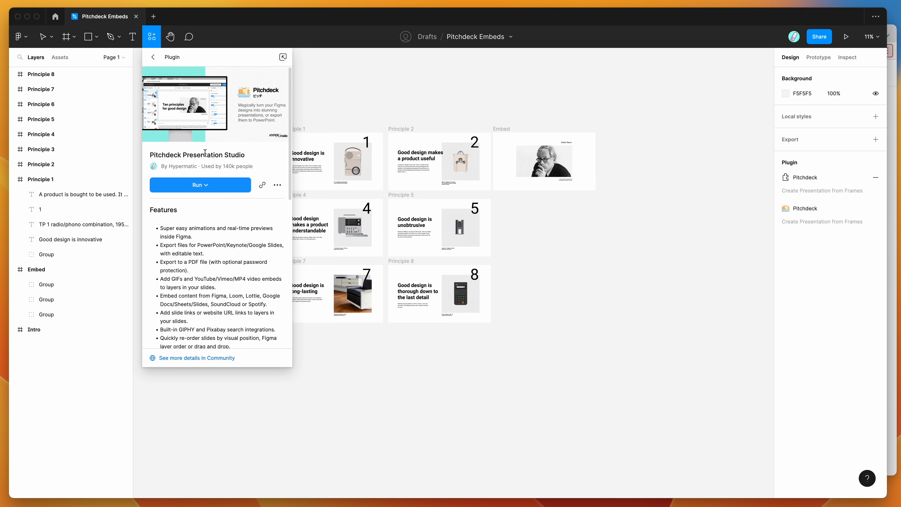
{"action": "mouse_move", "coordinate": [200, 187]}
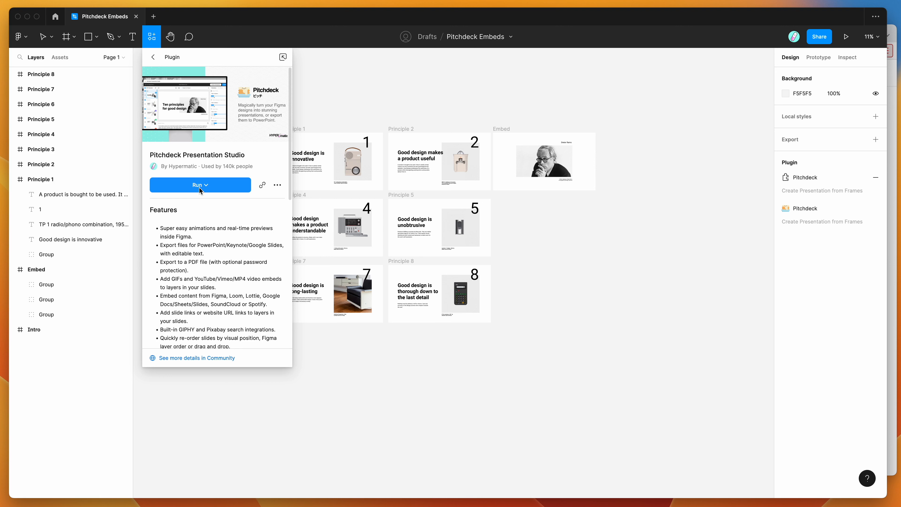
{"action": "mouse_move", "coordinate": [276, 184]}
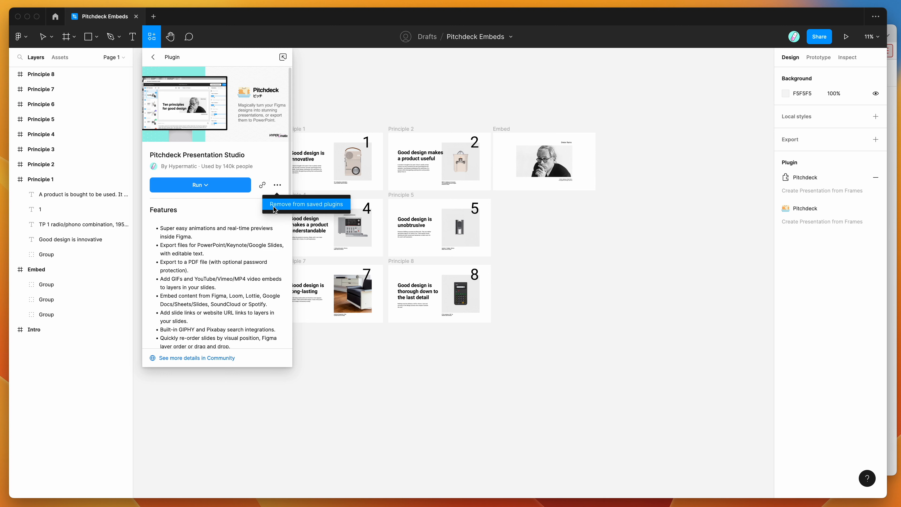
{"action": "mouse_move", "coordinate": [264, 154]}
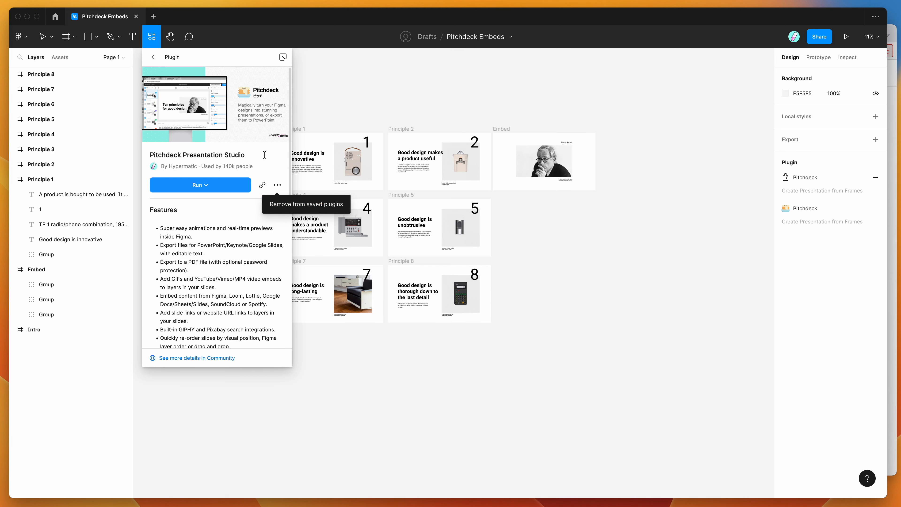
{"action": "mouse_move", "coordinate": [371, 80]}
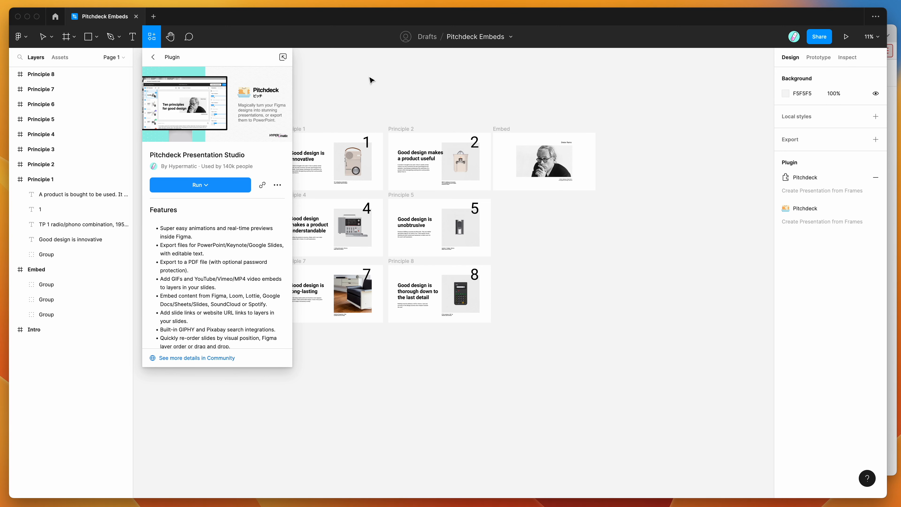
- Launch the saved Pitchdeck Presentation Studio plugin from the canvas context menu
{"action": "right_click", "coordinate": [330, 86]}
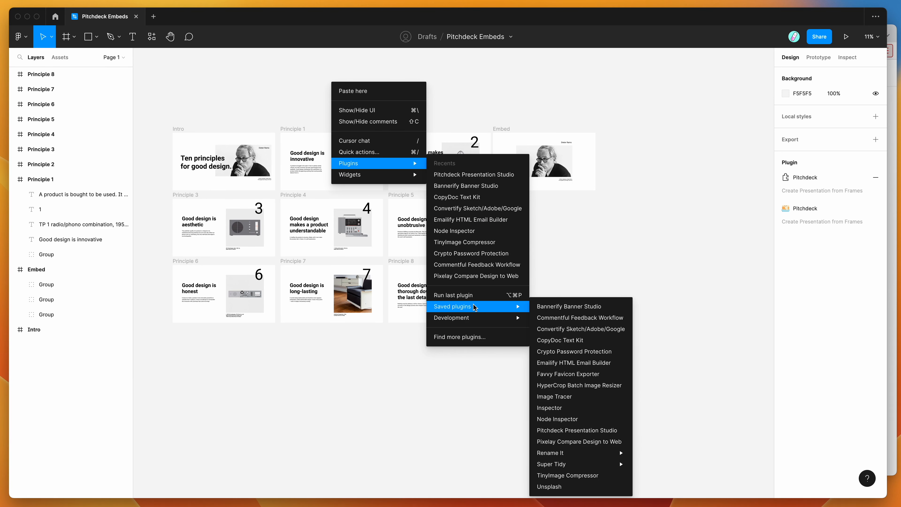
{"action": "mouse_move", "coordinate": [576, 430]}
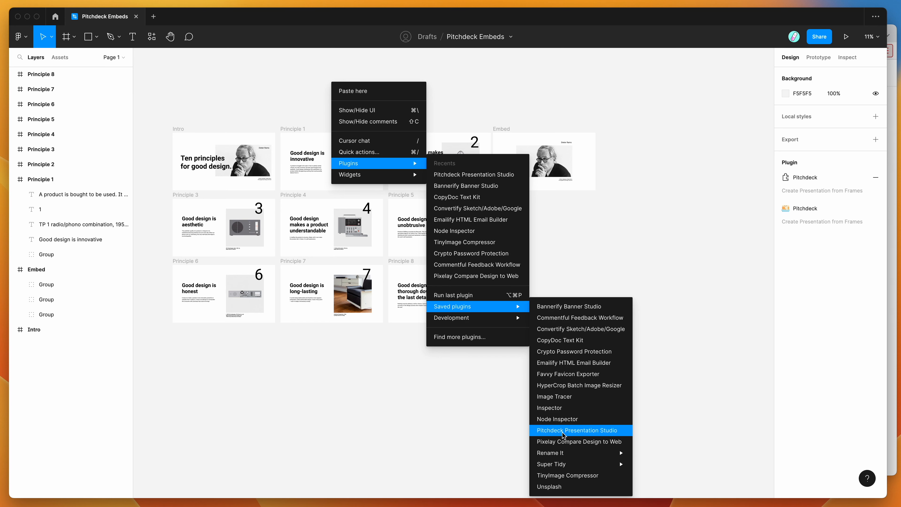
{"action": "left_click", "coordinate": [576, 430]}
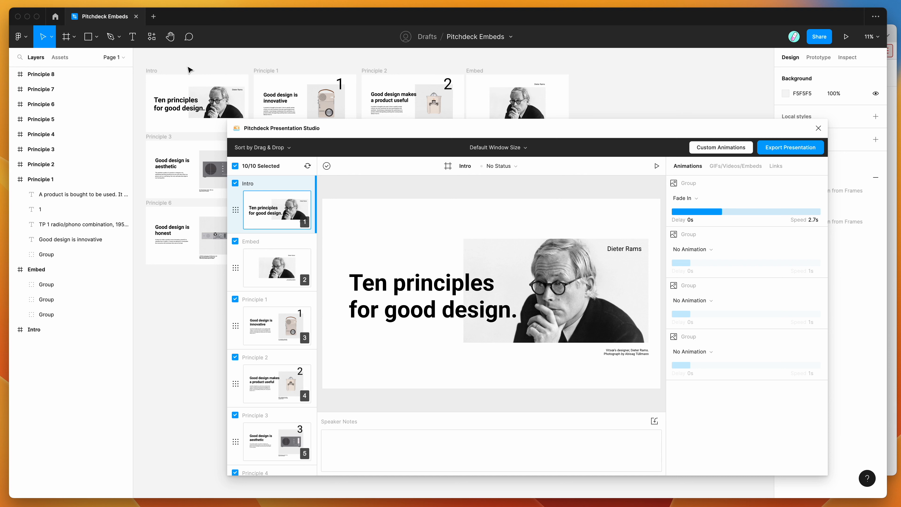
- Select the Intro frame, then expand the Embed frame and select a group layer inside it
{"action": "left_click", "coordinate": [36, 194]}
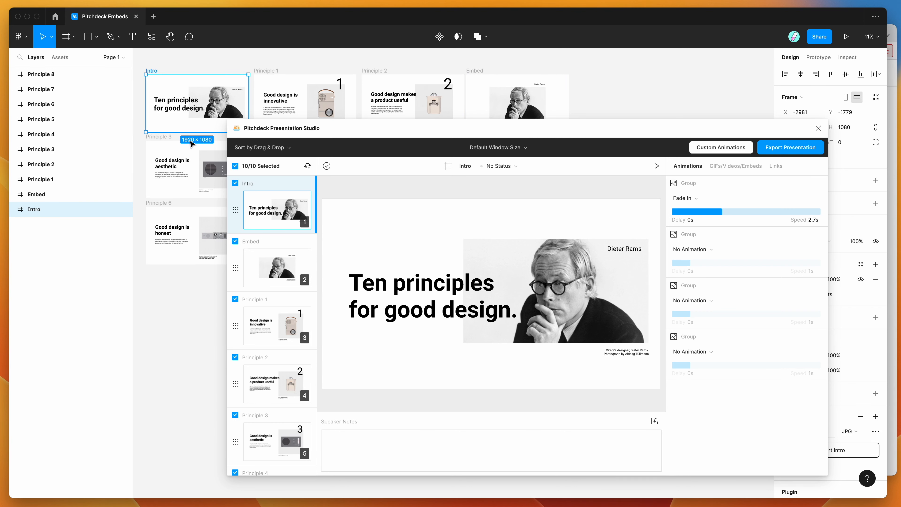
{"action": "left_click", "coordinate": [36, 194]}
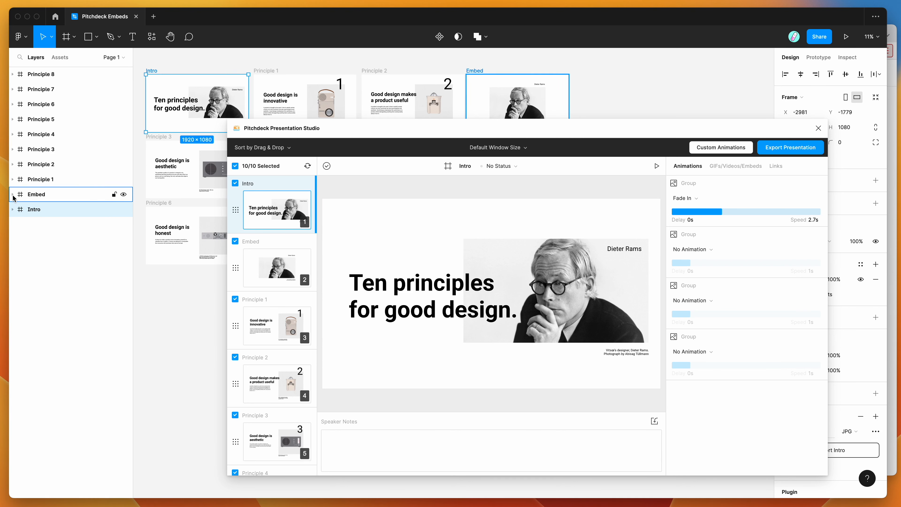
{"action": "left_click", "coordinate": [13, 194]}
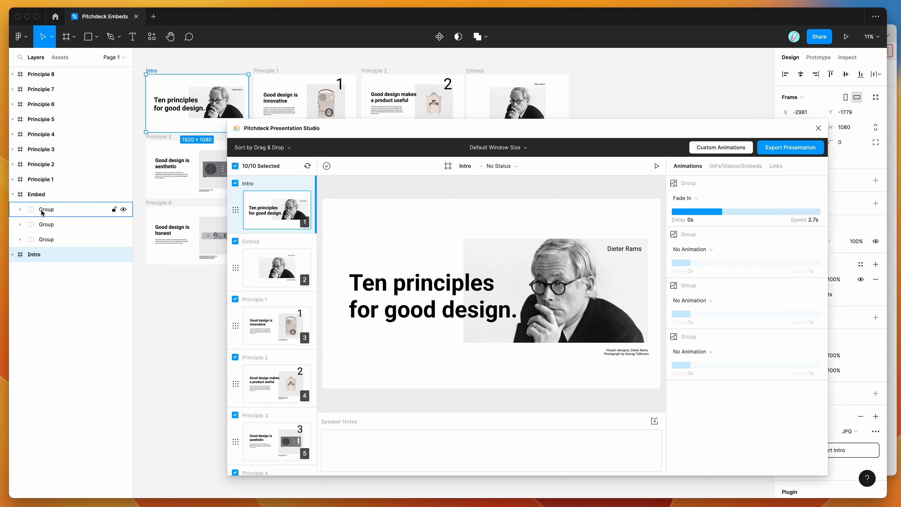
{"action": "left_click", "coordinate": [36, 194]}
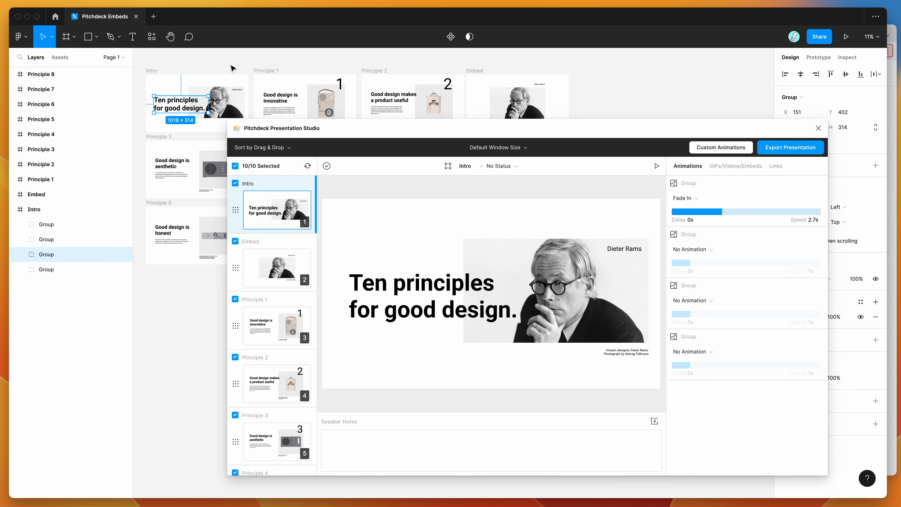
{"action": "left_click", "coordinate": [26, 208]}
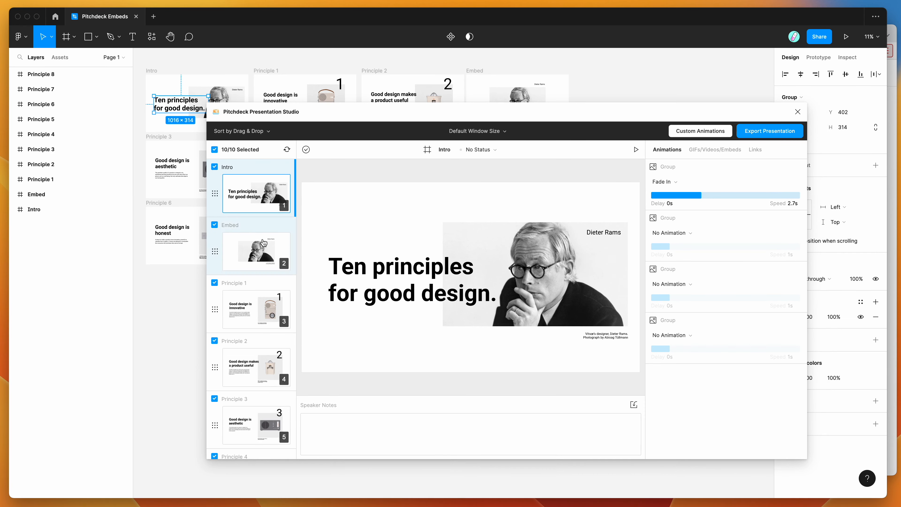
{"action": "mouse_move", "coordinate": [683, 194]}
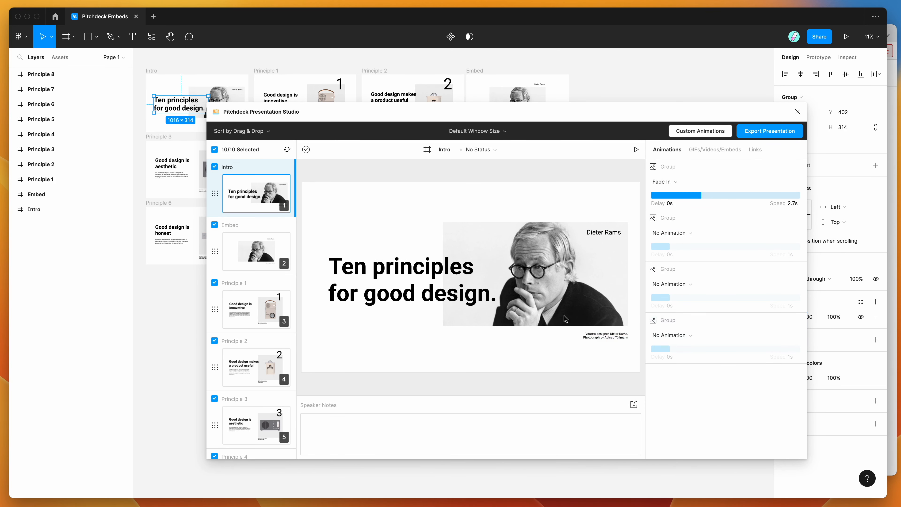
- Preview the Embed slide and then the Principle 1 slide in the Pitchdeck slide list
{"action": "left_click", "coordinate": [256, 251]}
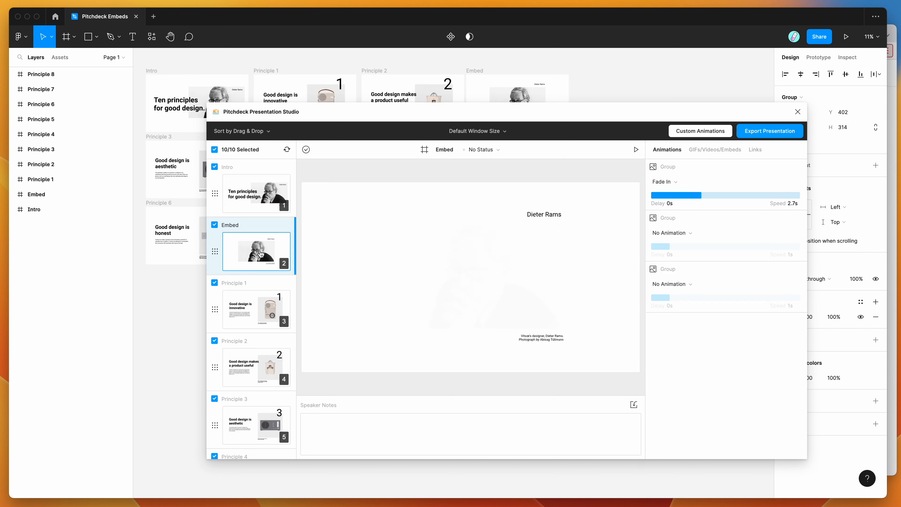
{"action": "left_click", "coordinate": [256, 309]}
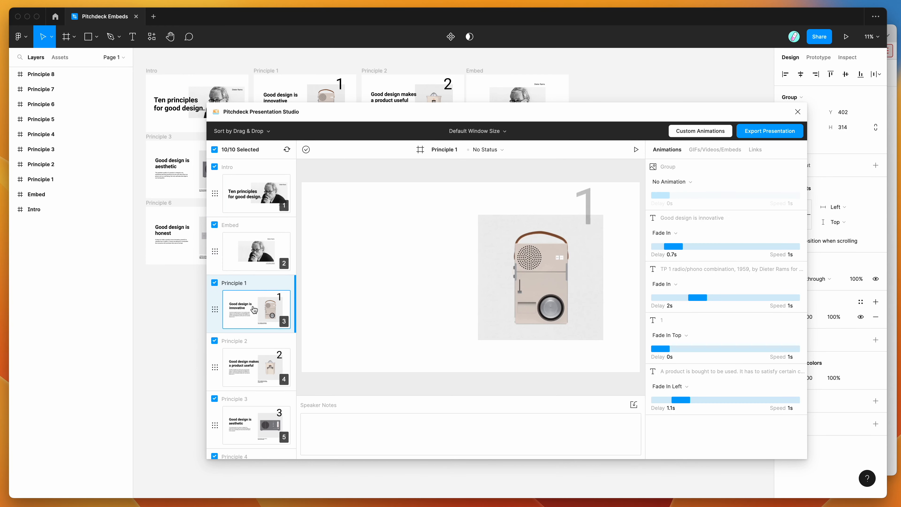
- Return the Pitchdeck preview to the Embed slide
{"action": "left_click", "coordinate": [256, 251]}
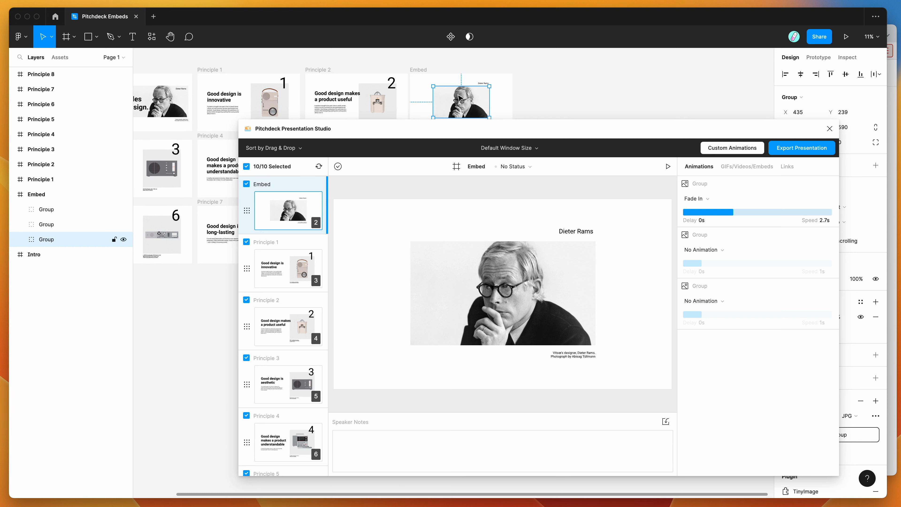
{"action": "mouse_move", "coordinate": [474, 98]}
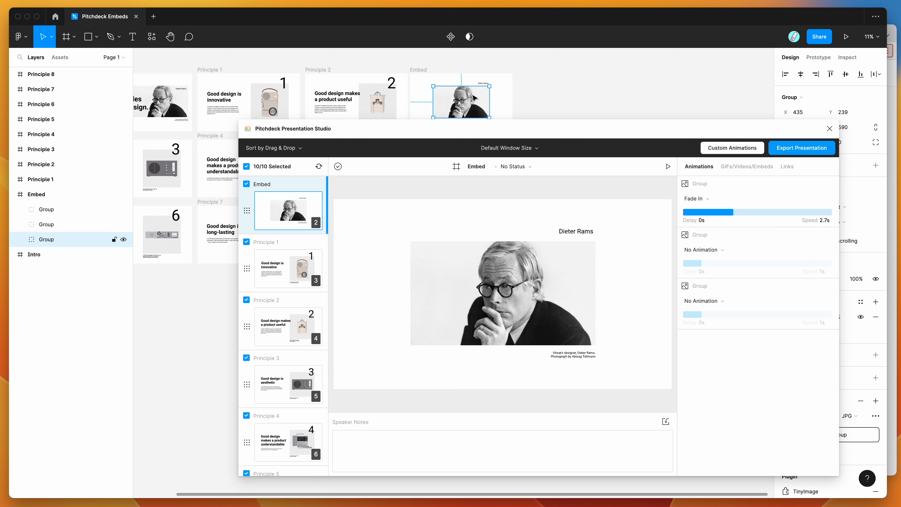
{"action": "mouse_move", "coordinate": [521, 298]}
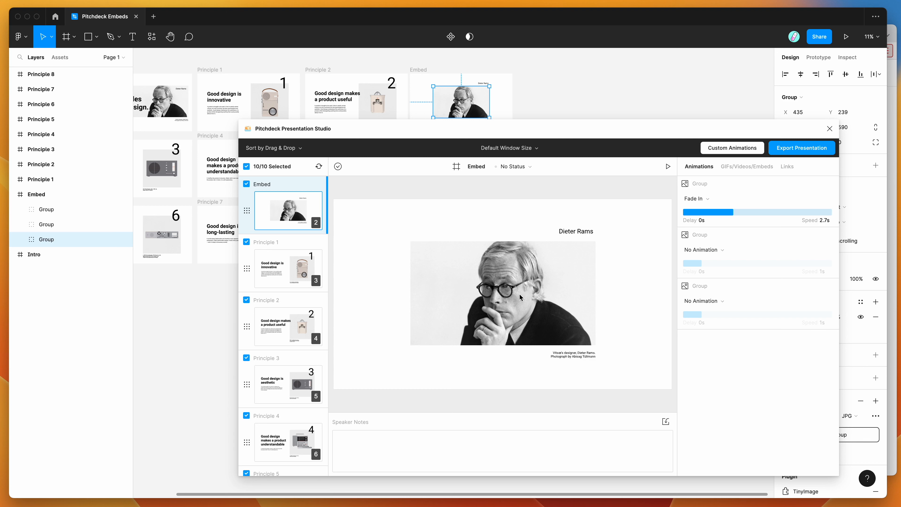
{"action": "mouse_move", "coordinate": [474, 287]}
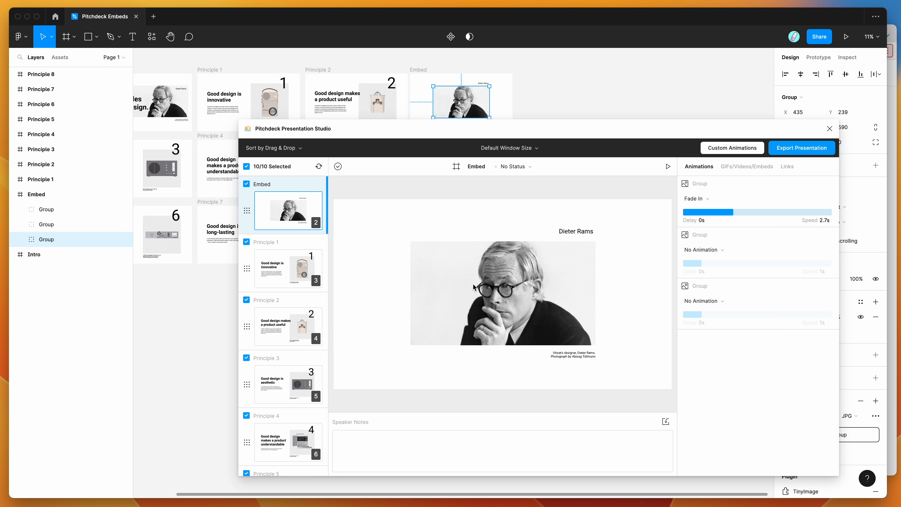
{"action": "mouse_move", "coordinate": [732, 176]}
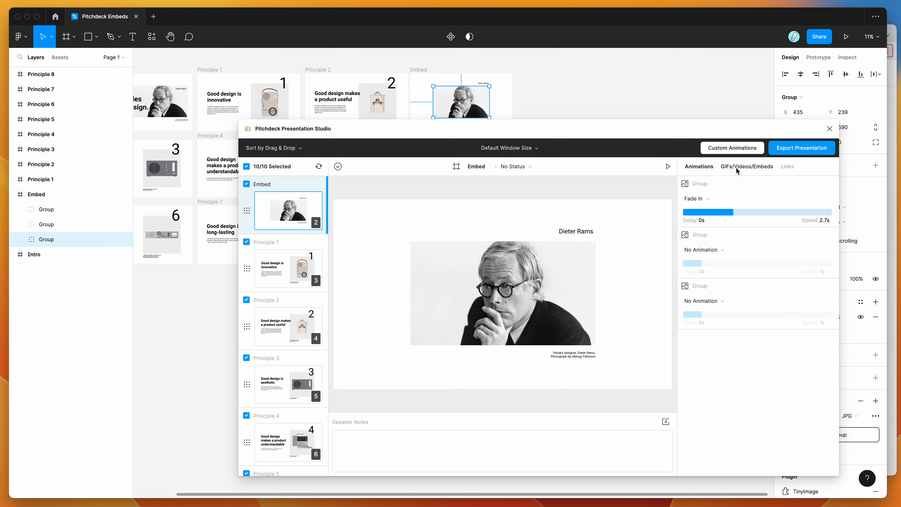
{"action": "left_click", "coordinate": [746, 166]}
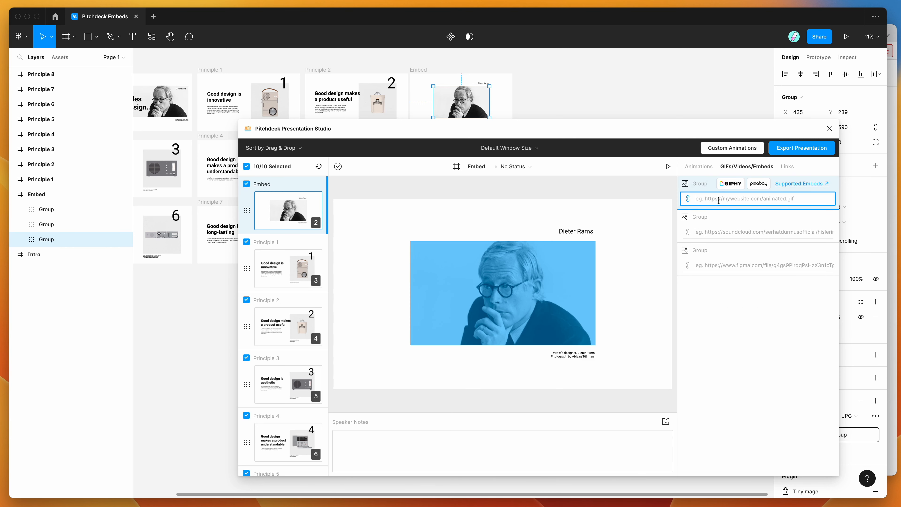
{"action": "left_click", "coordinate": [757, 265]}
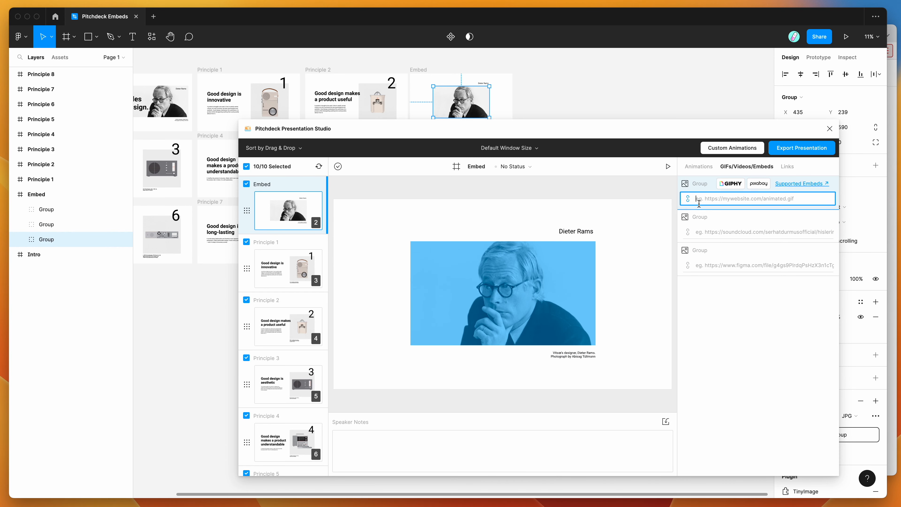
{"action": "mouse_move", "coordinate": [794, 210]}
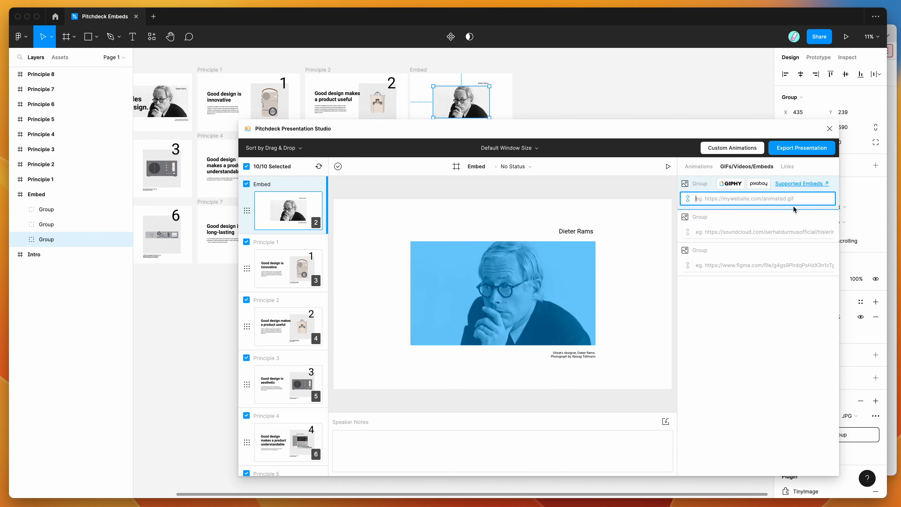
{"action": "mouse_move", "coordinate": [792, 185]}
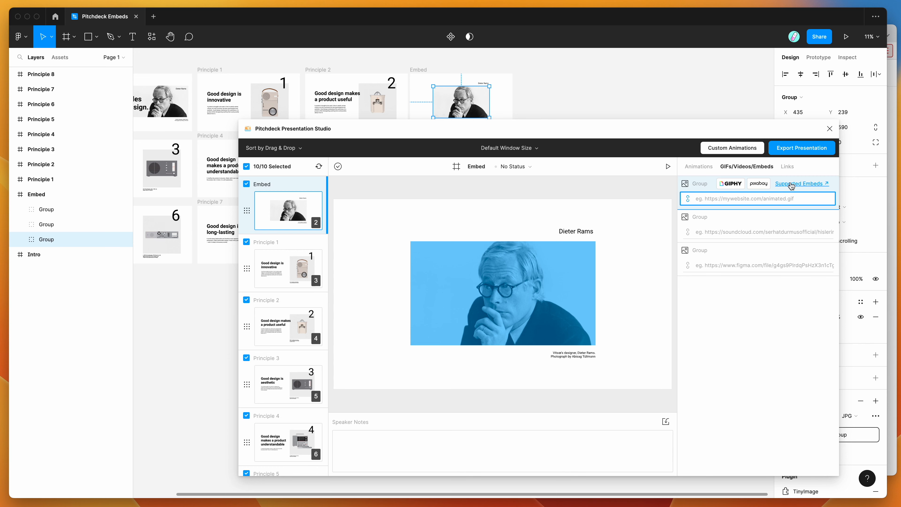
- Follow the Supported Embeds link and scroll to the Embedding Loom section with its example URL
{"action": "left_click", "coordinate": [800, 182]}
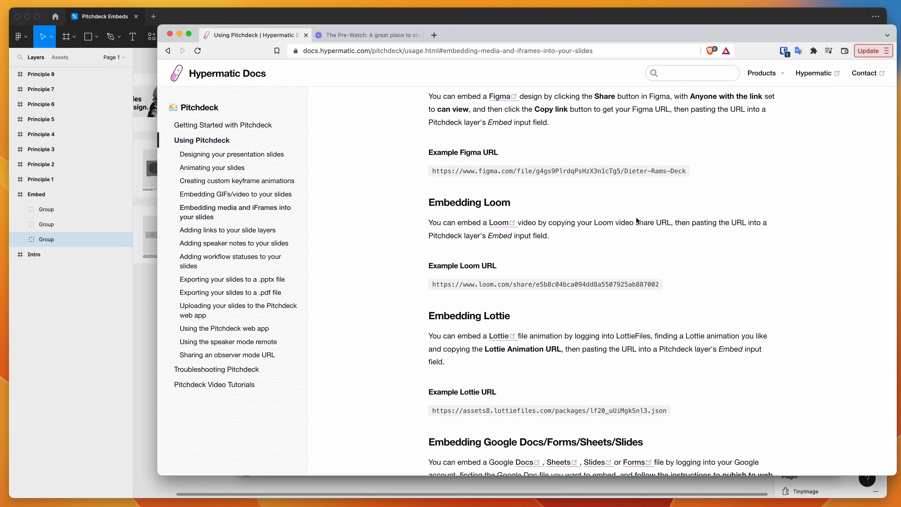
{"action": "scroll", "scroll_direction": "down", "scroll_amount": 3}
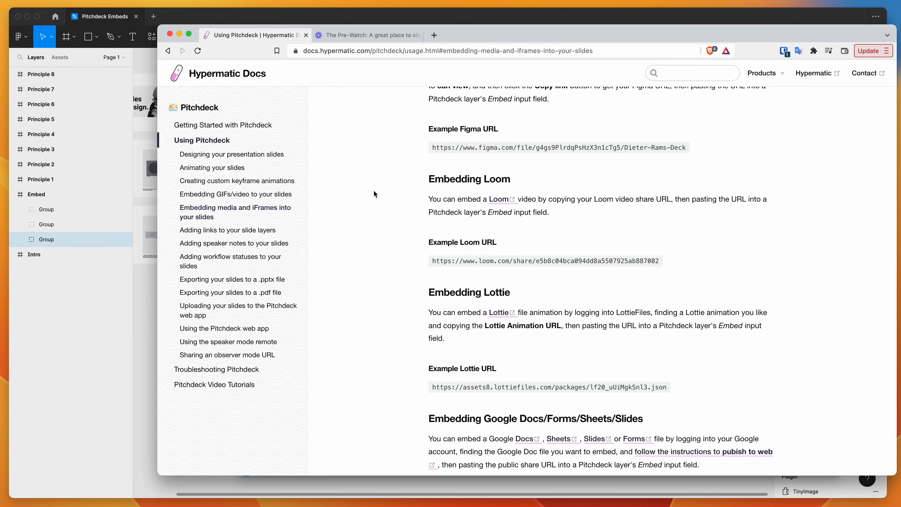
{"action": "scroll", "scroll_direction": "down", "scroll_amount": 3}
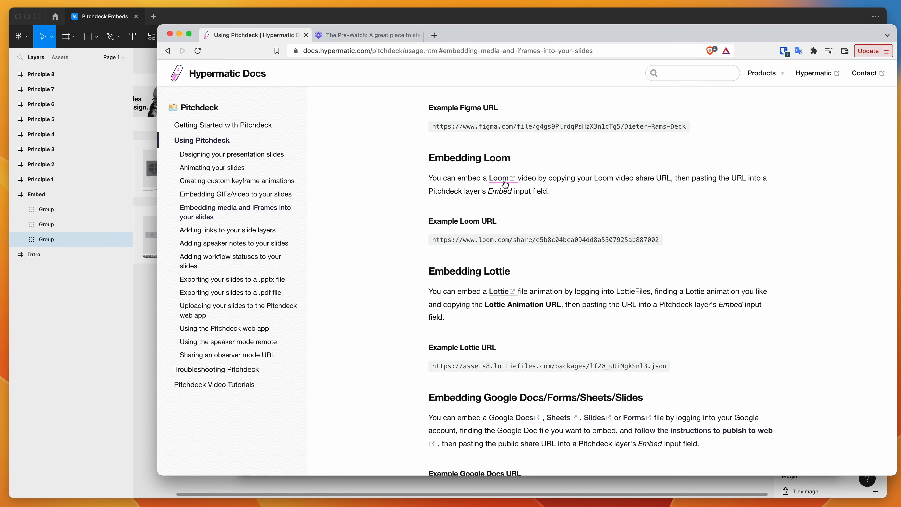
{"action": "mouse_move", "coordinate": [438, 223]}
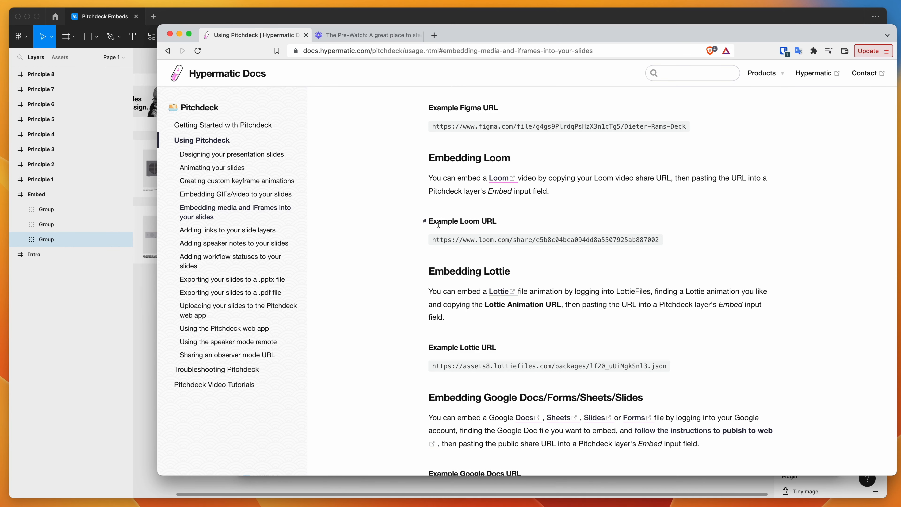
{"action": "mouse_move", "coordinate": [589, 239]}
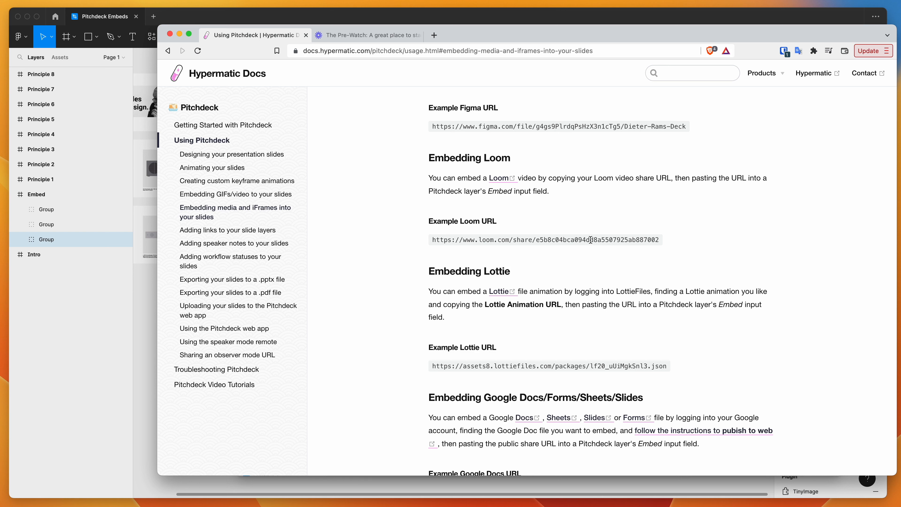
{"action": "mouse_move", "coordinate": [432, 240]}
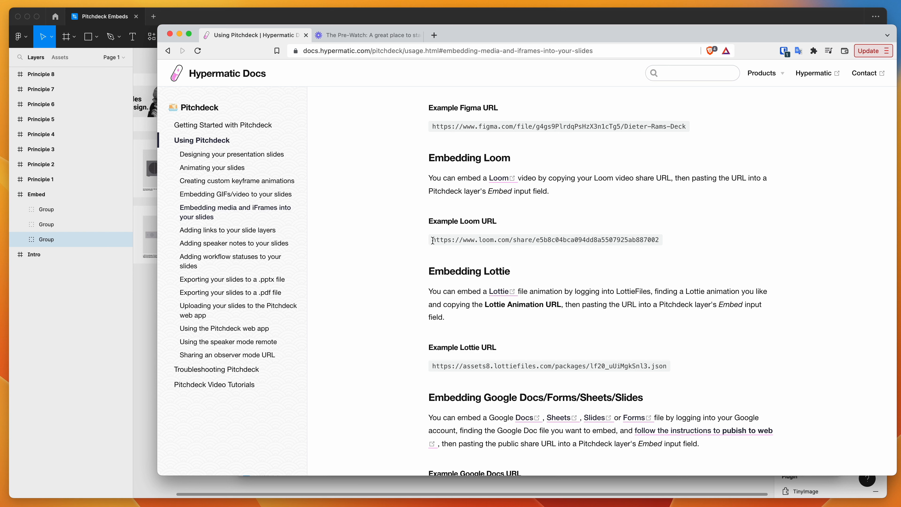
{"action": "mouse_move", "coordinate": [535, 240]}
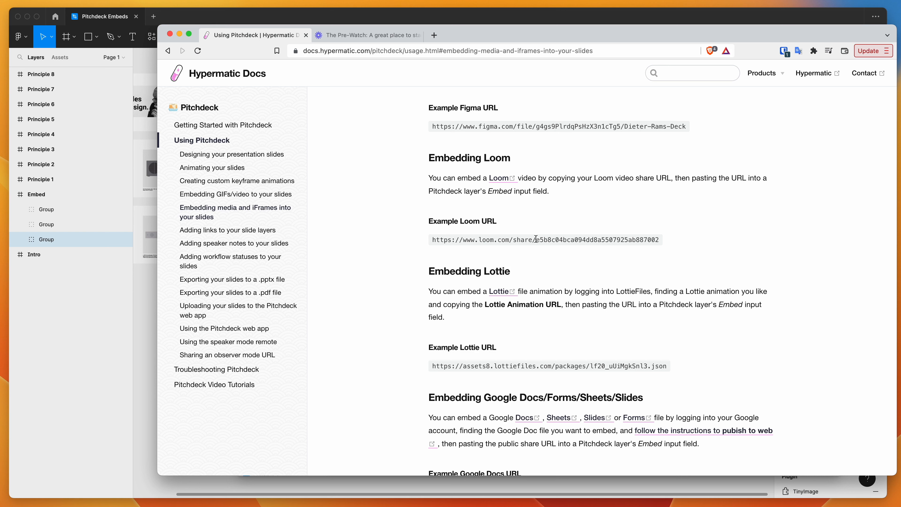
- Load the example Loom share URL to view the Pre-Watch video page
{"action": "left_click", "coordinate": [366, 35]}
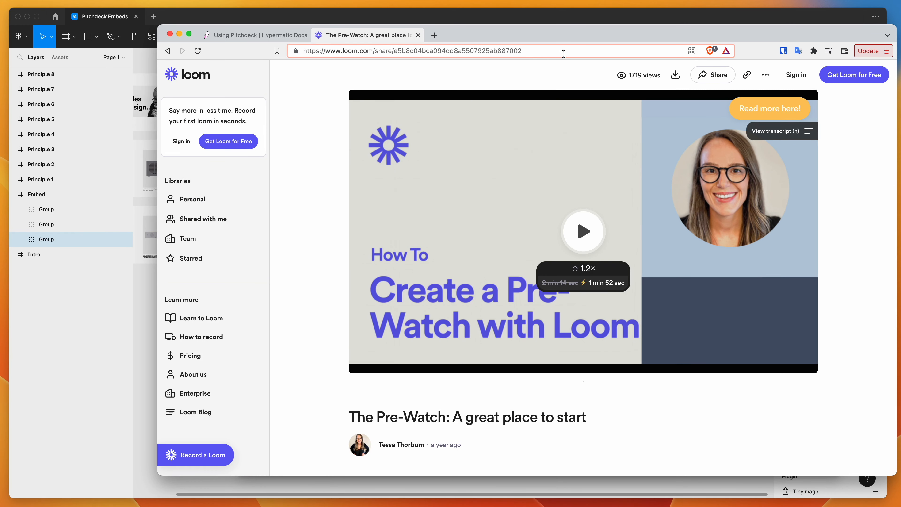
{"action": "mouse_move", "coordinate": [543, 49]}
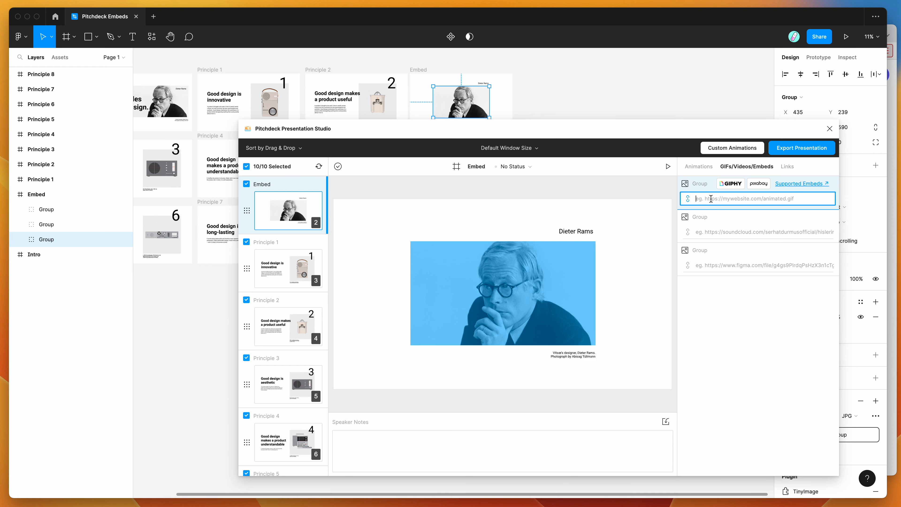
{"action": "type", "text": "www.loom.com/share/e5b8c04bca094dd8a5507925ab887002"}
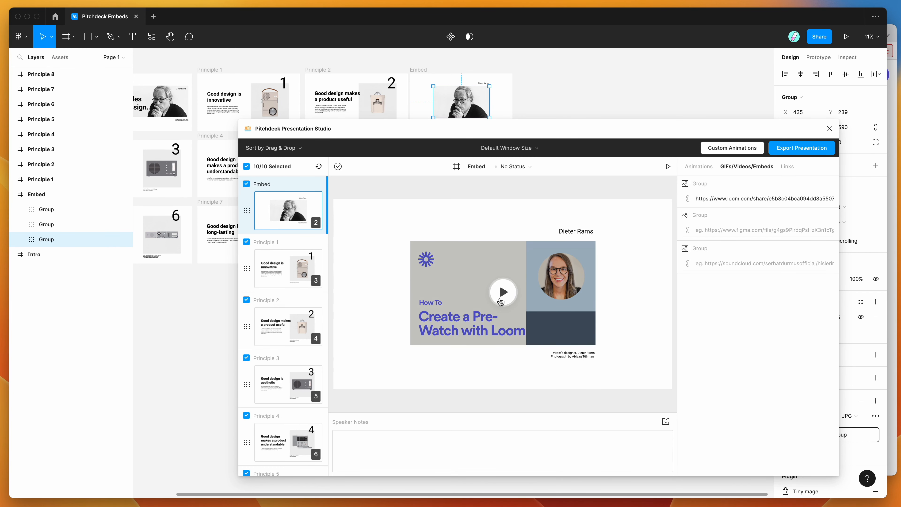
{"action": "mouse_move", "coordinate": [504, 306]}
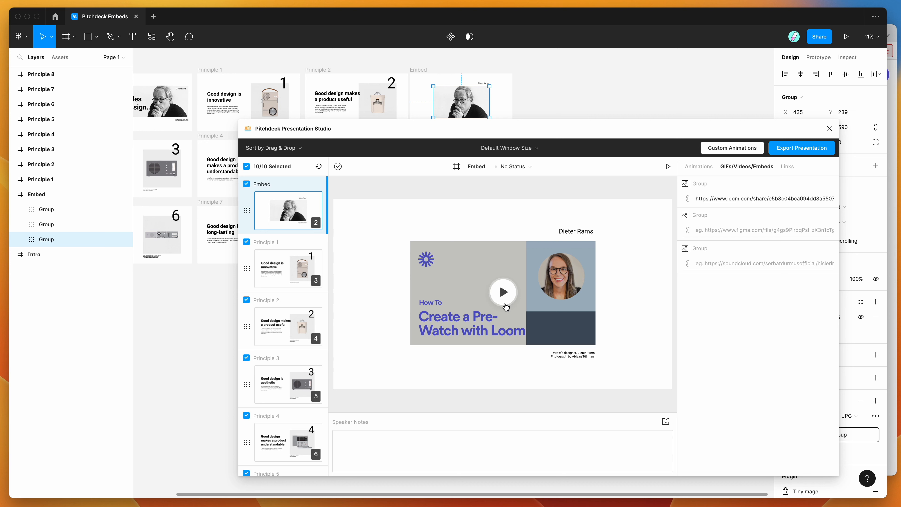
- Play the embedded Loom video in the preview, pause it and dismiss the Loom sign-up prompt
{"action": "left_click", "coordinate": [503, 291]}
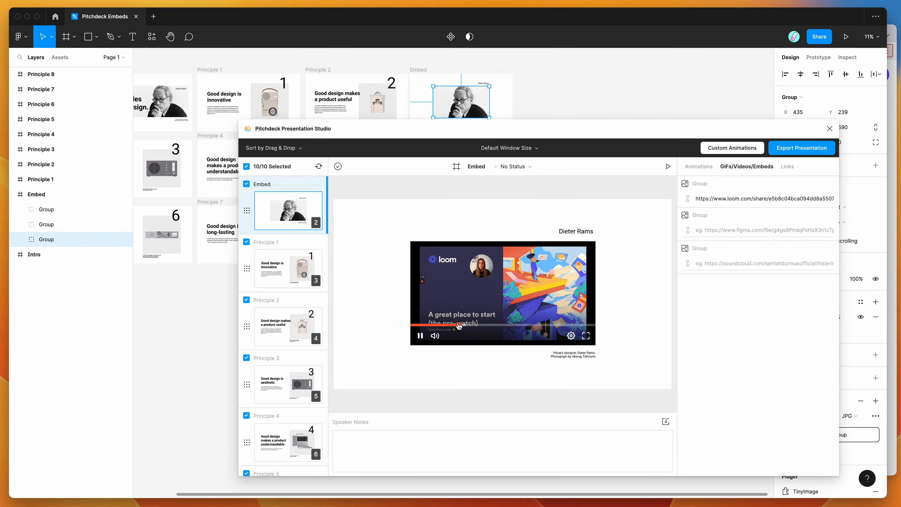
{"action": "left_click", "coordinate": [419, 336]}
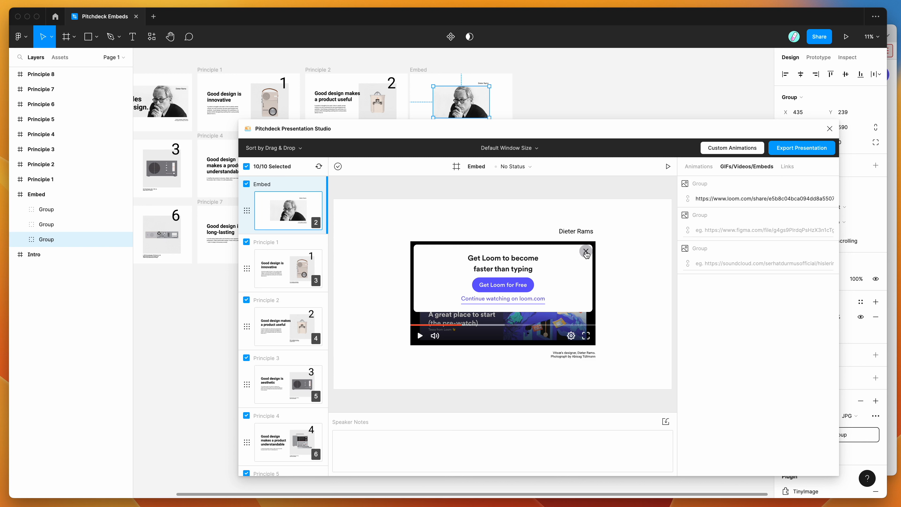
{"action": "left_click", "coordinate": [586, 252]}
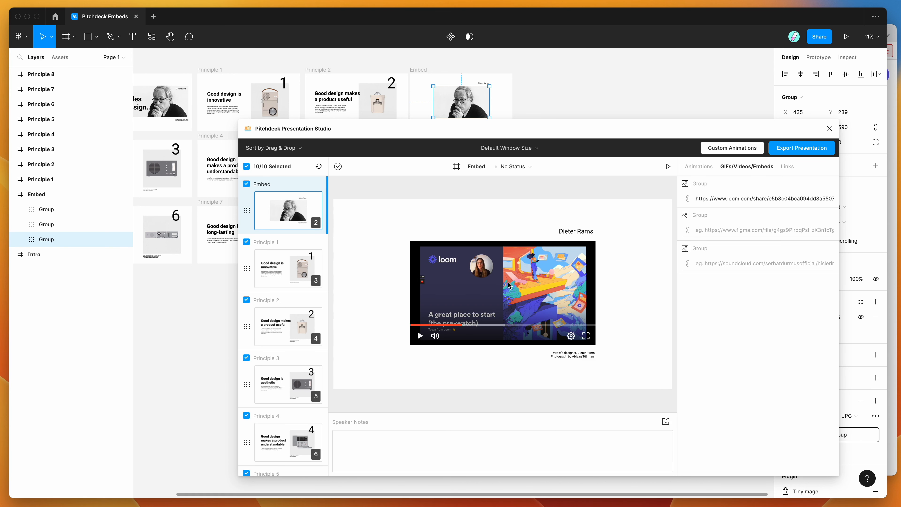
{"action": "mouse_move", "coordinate": [453, 291]}
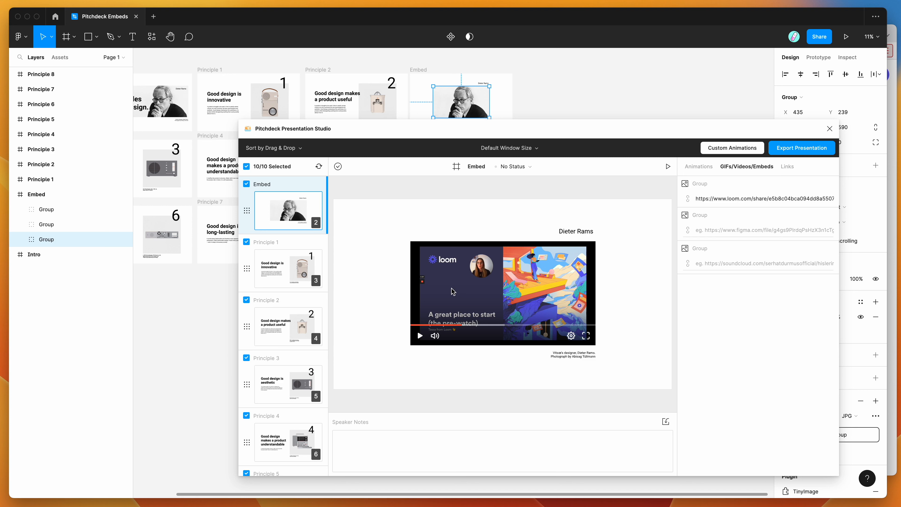
{"action": "mouse_move", "coordinate": [614, 243]}
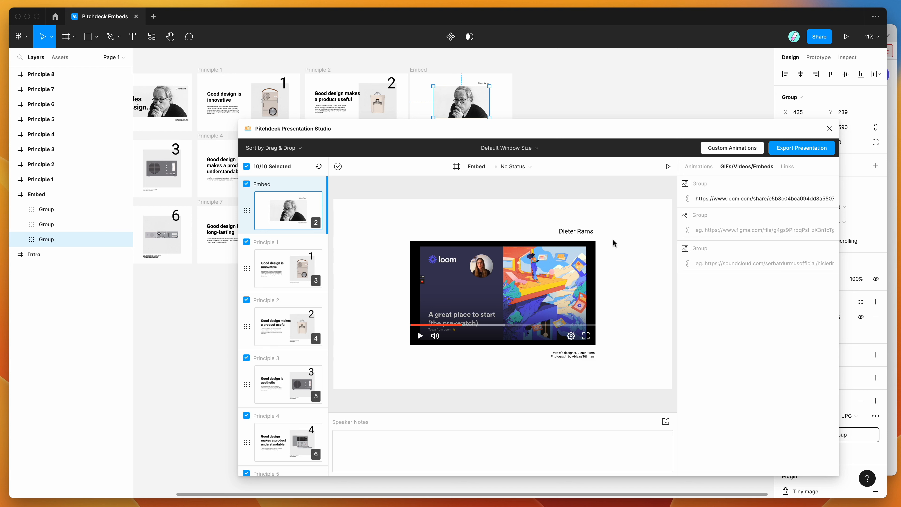
{"action": "left_click", "coordinate": [759, 198]}
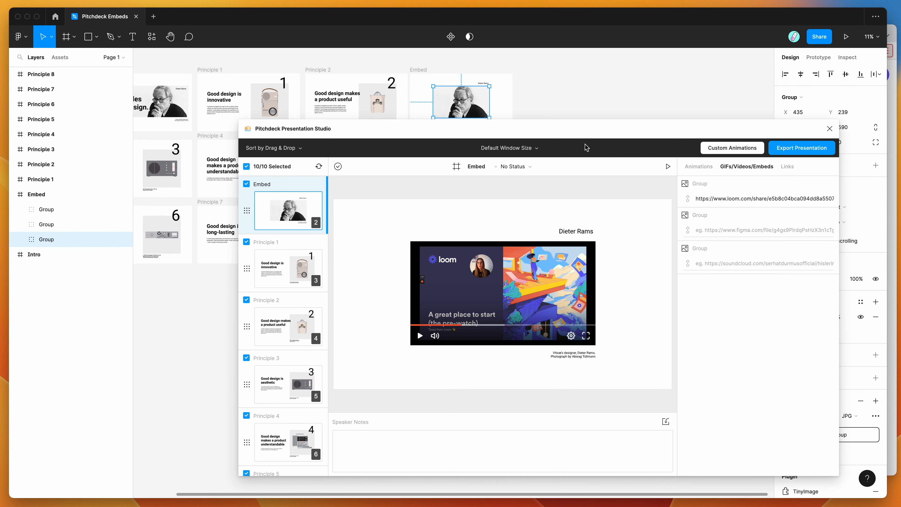
{"action": "mouse_move", "coordinate": [586, 182]}
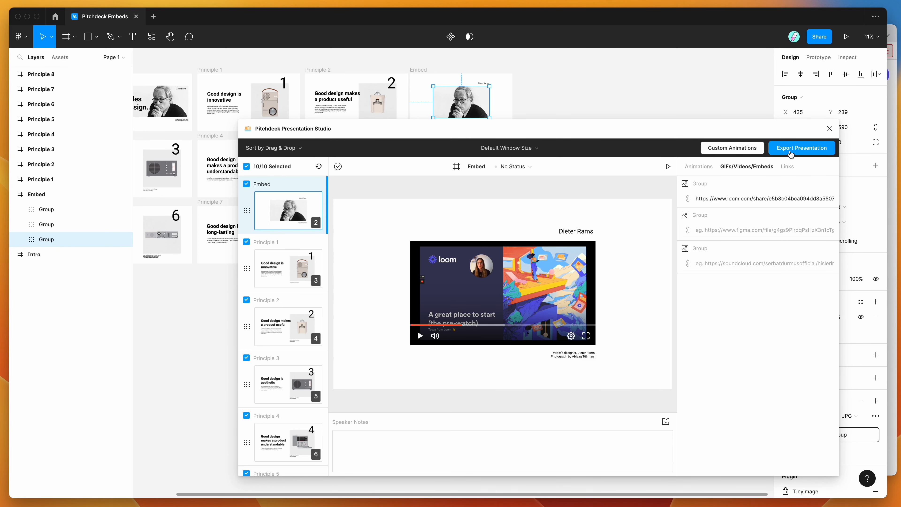
- Update the web presentation from the export settings to get the secure URL, password and QR code
{"action": "left_click", "coordinate": [801, 148]}
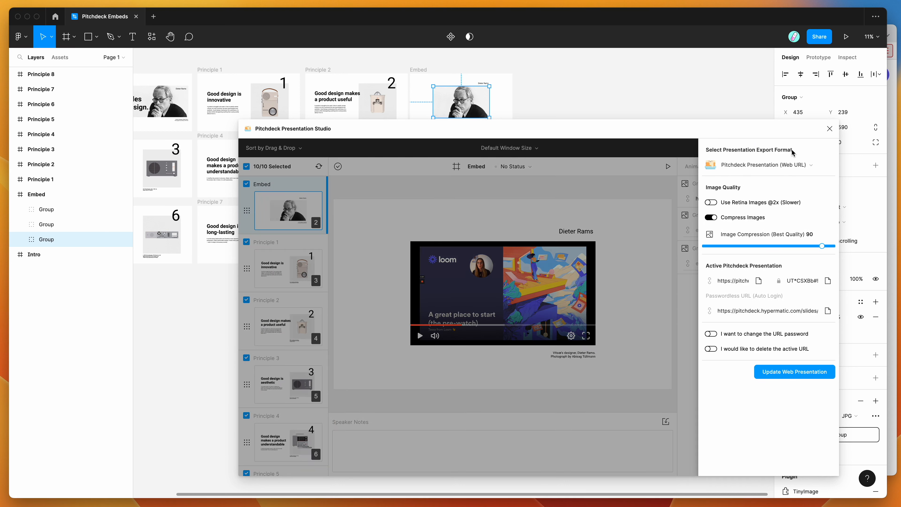
{"action": "mouse_move", "coordinate": [733, 374]}
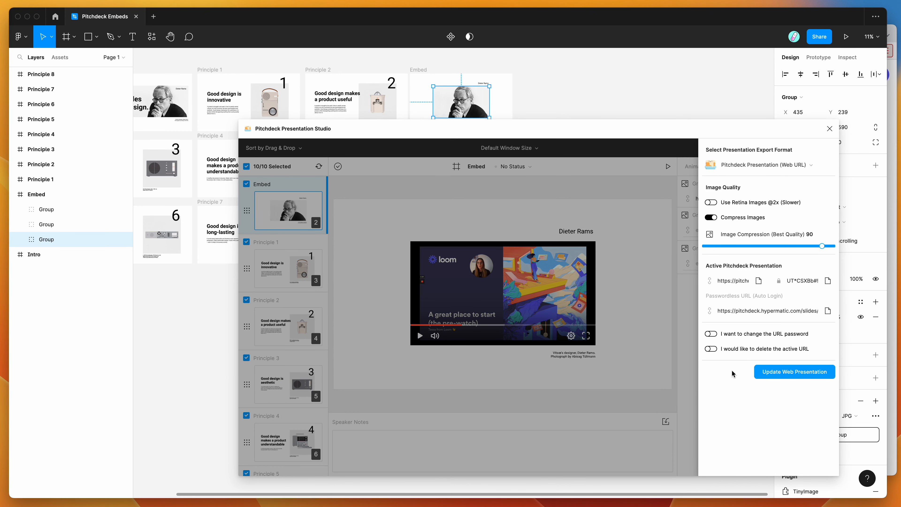
{"action": "mouse_move", "coordinate": [722, 391]}
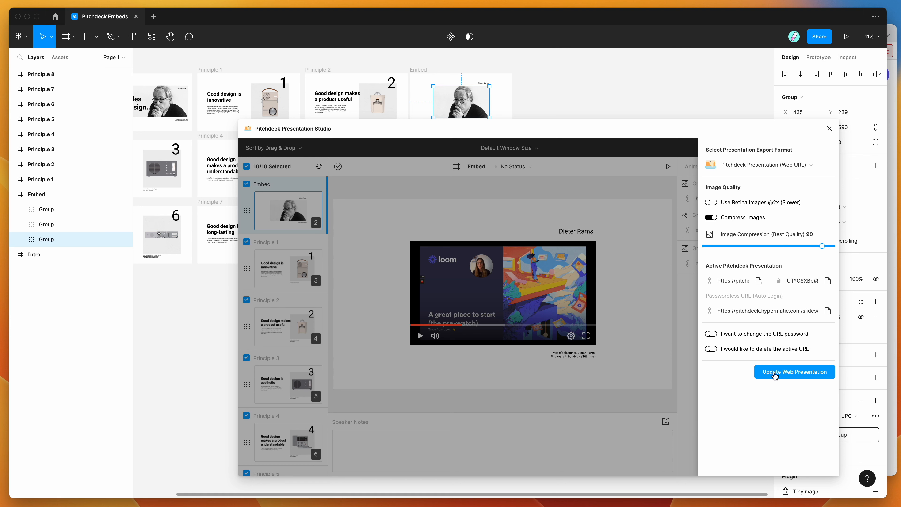
{"action": "left_click", "coordinate": [794, 371]}
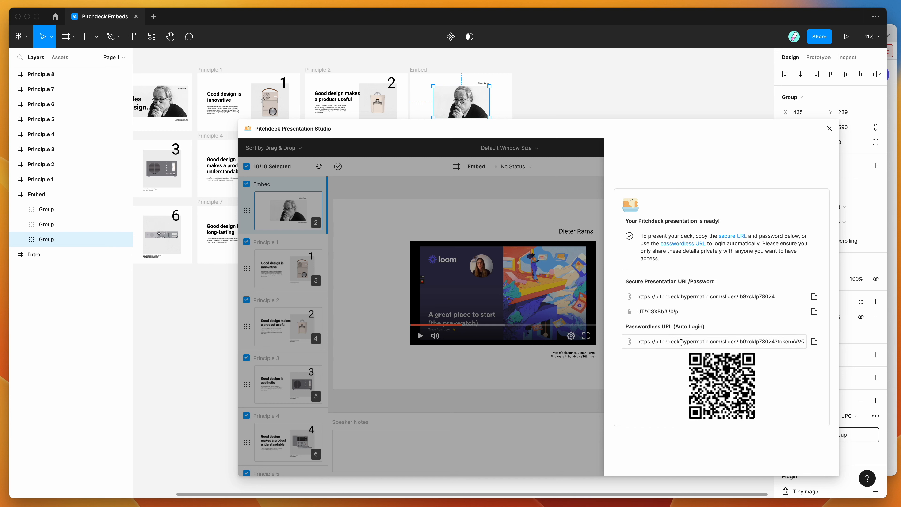
- Follow the Passwordless URL (Auto Login) link to the presentation in the browser
{"action": "left_click", "coordinate": [814, 342]}
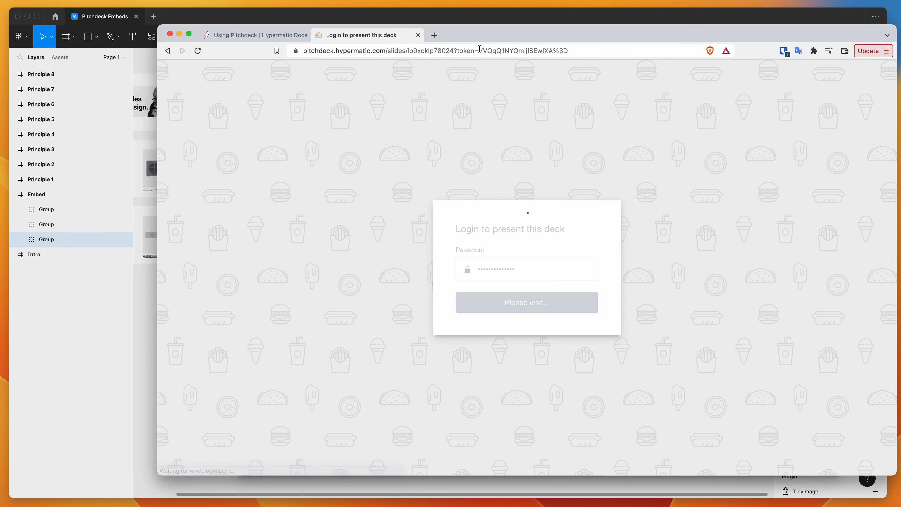
- Get past the auto-login and advance from the title slide to the Embed slide
{"action": "left_click", "coordinate": [525, 302]}
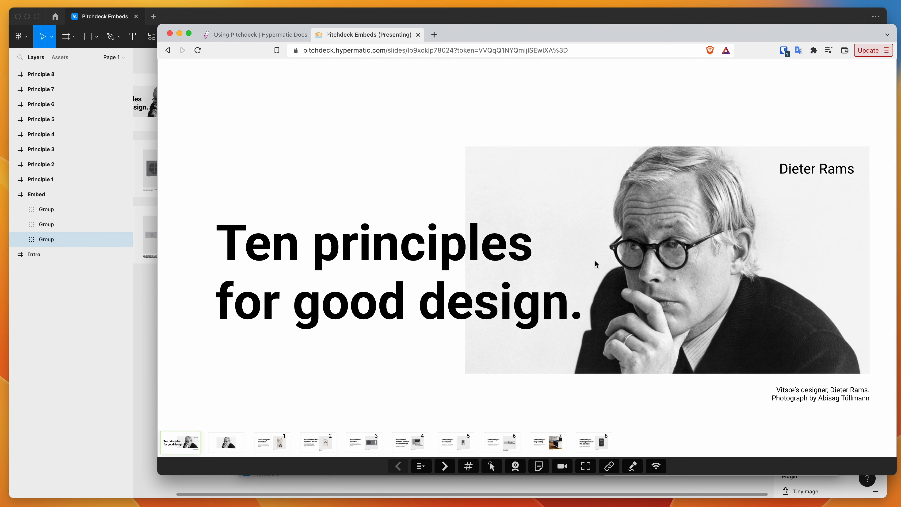
{"action": "mouse_move", "coordinate": [305, 269]}
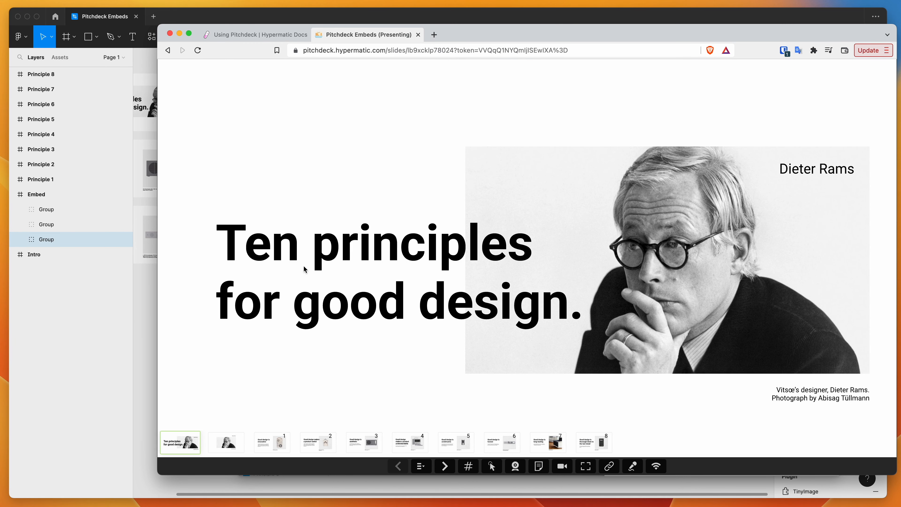
{"action": "left_click", "coordinate": [444, 466]}
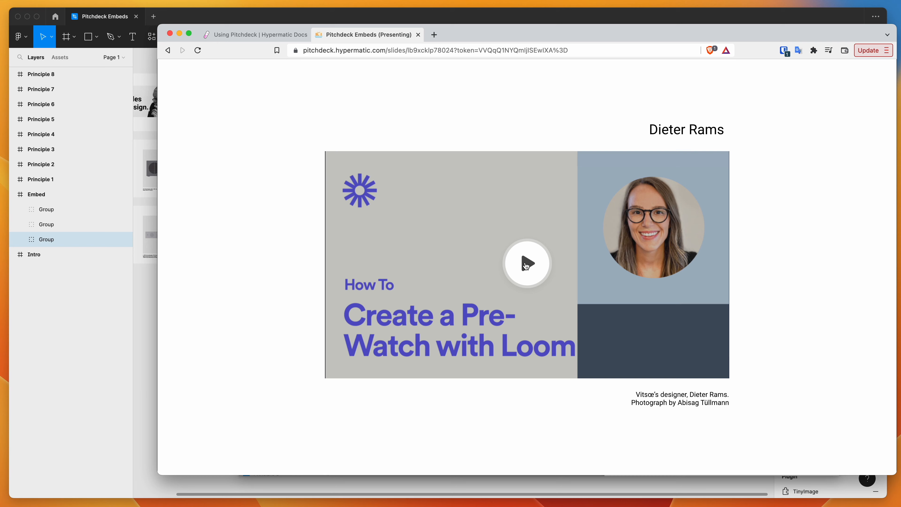
{"action": "left_click", "coordinate": [525, 264]}
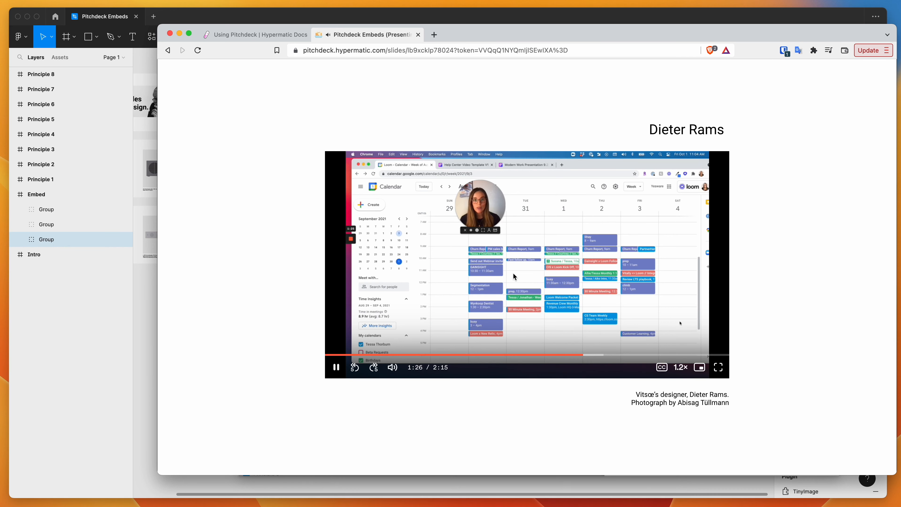
{"action": "left_click", "coordinate": [336, 367]}
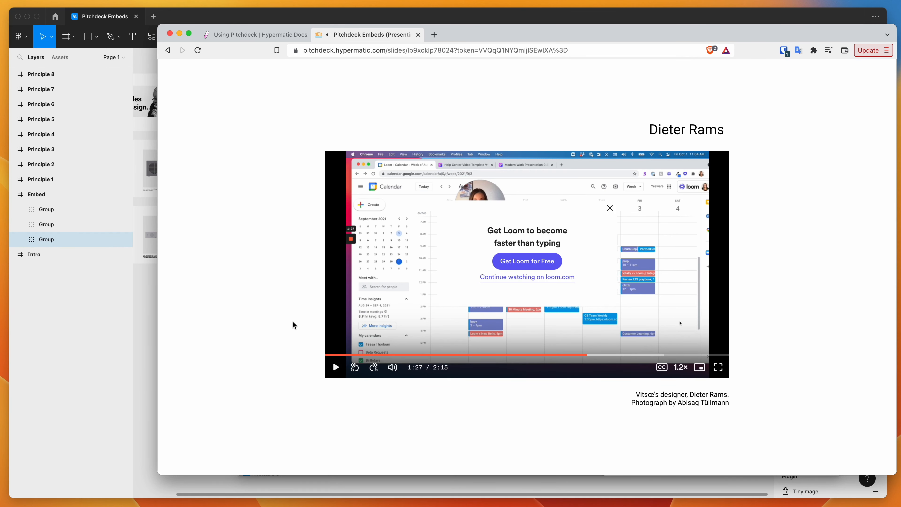
{"action": "left_click", "coordinate": [609, 207]}
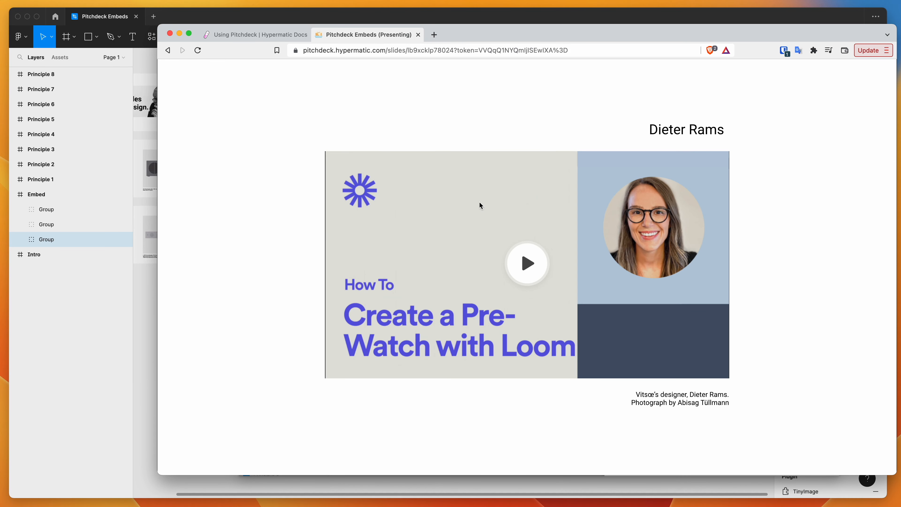
{"action": "mouse_move", "coordinate": [758, 307]}
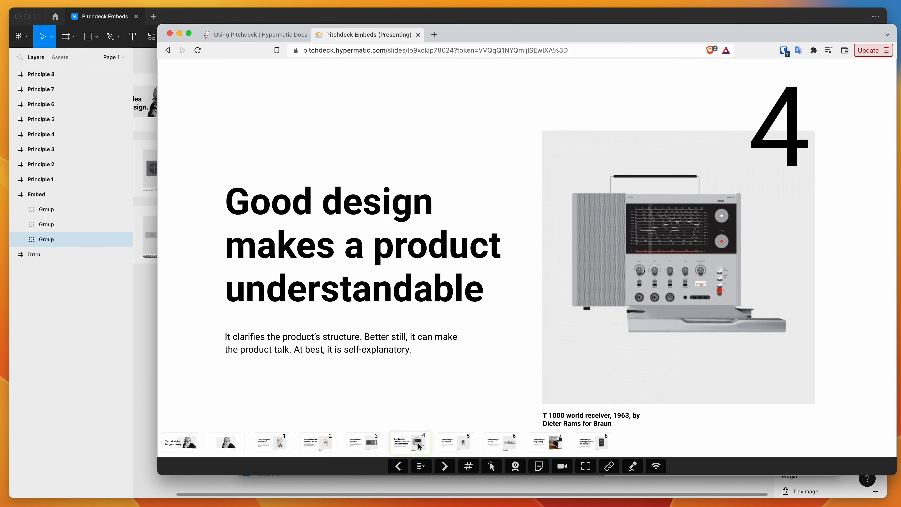
{"action": "left_click", "coordinate": [363, 442]}
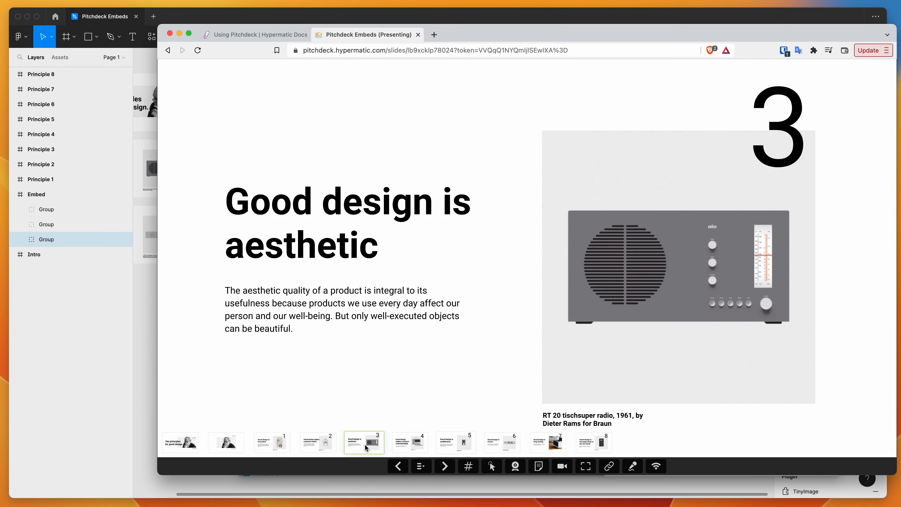
{"action": "left_click", "coordinate": [226, 442]}
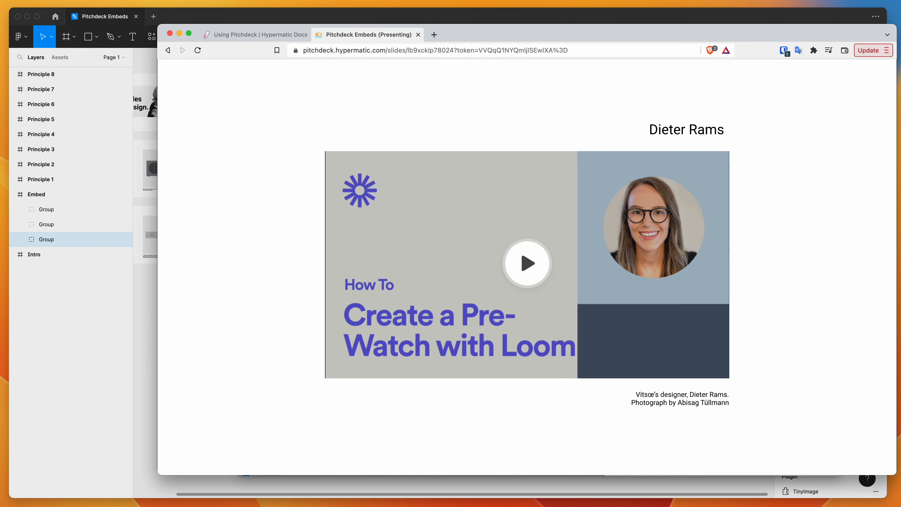
{"action": "mouse_move", "coordinate": [526, 262]}
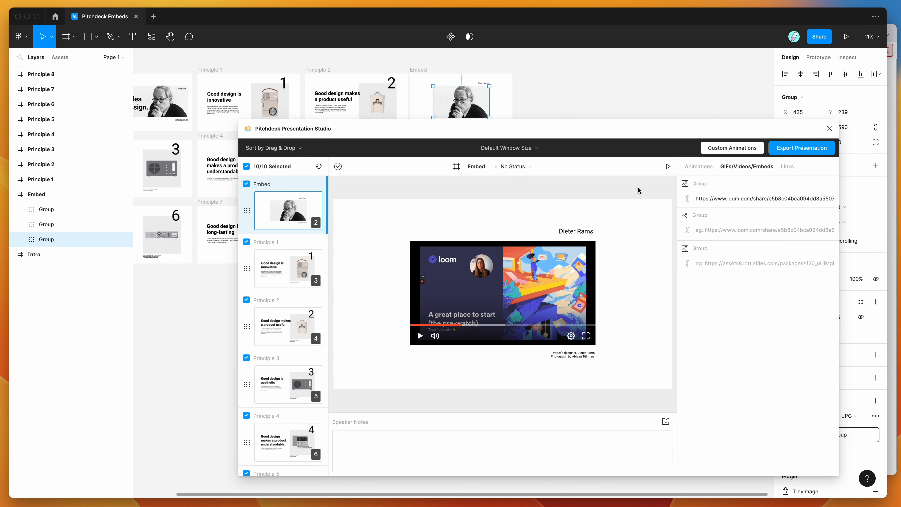
{"action": "mouse_move", "coordinate": [619, 198]}
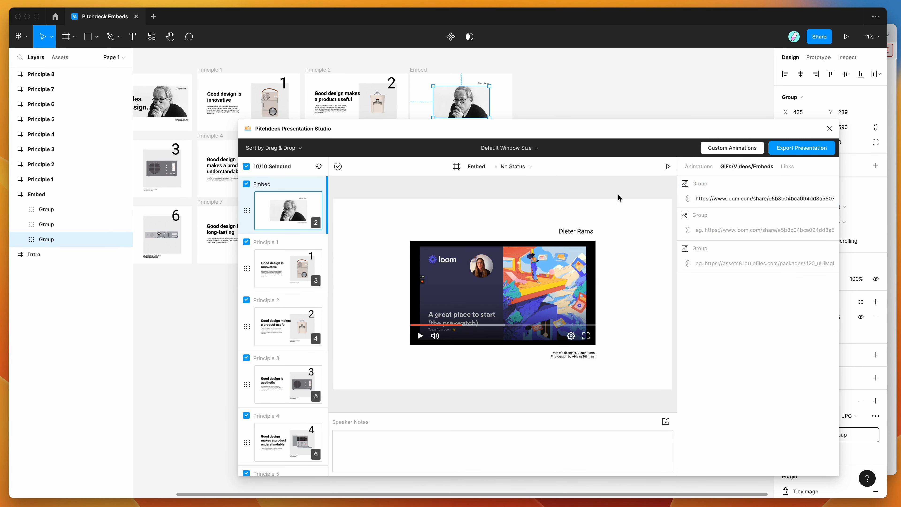
{"action": "mouse_move", "coordinate": [615, 194]}
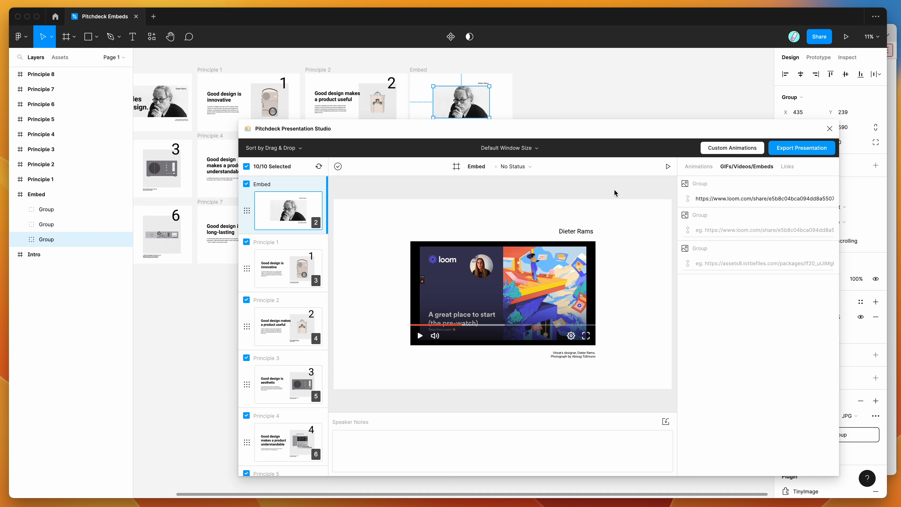
{"action": "mouse_move", "coordinate": [570, 187]}
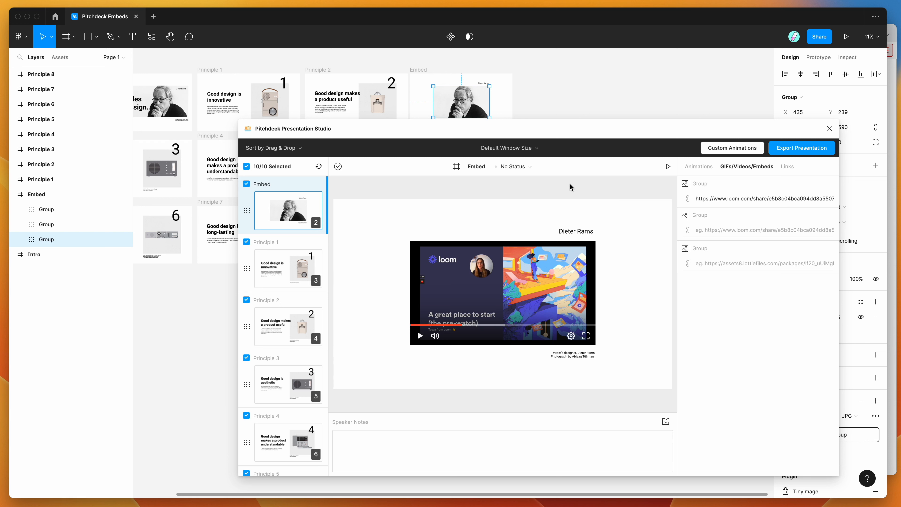
{"action": "mouse_move", "coordinate": [528, 187]}
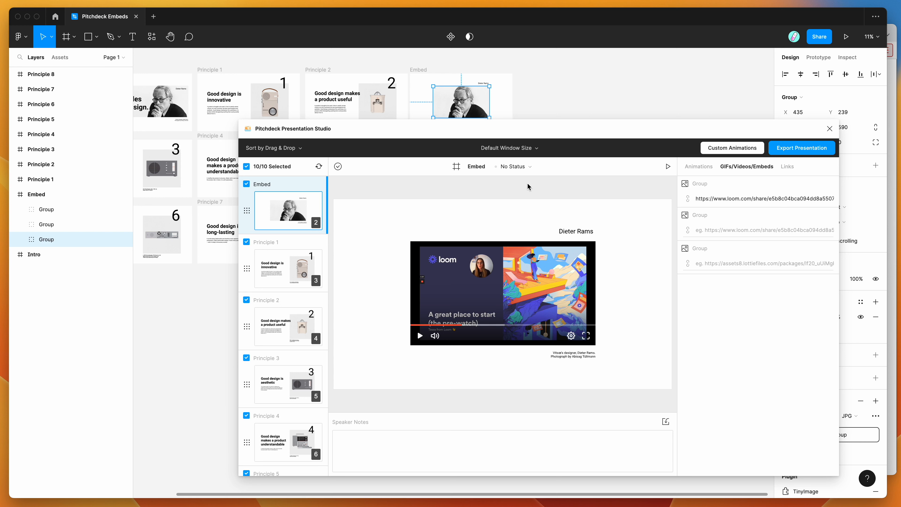
{"action": "mouse_move", "coordinate": [545, 191]}
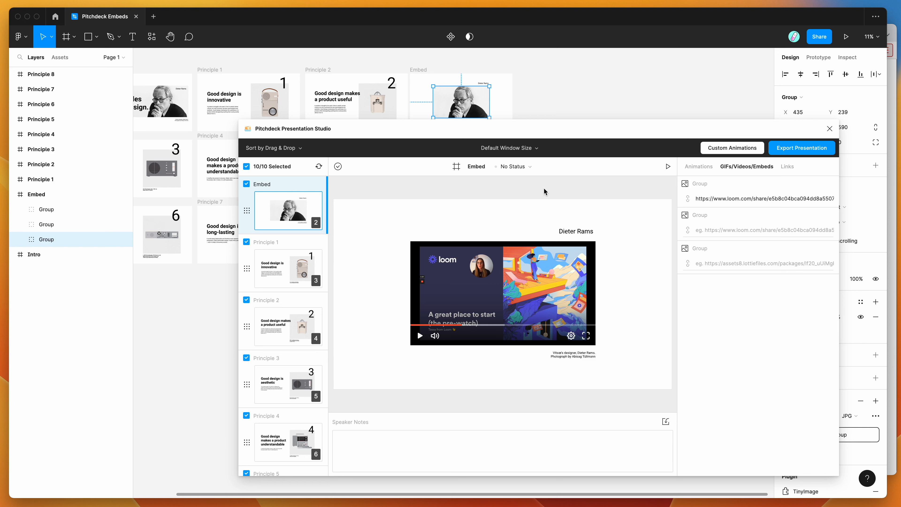
- Scroll the Pitchdeck slide list back to the Embed slide with its Loom video link
{"action": "scroll", "scroll_direction": "up", "scroll_amount": 3}
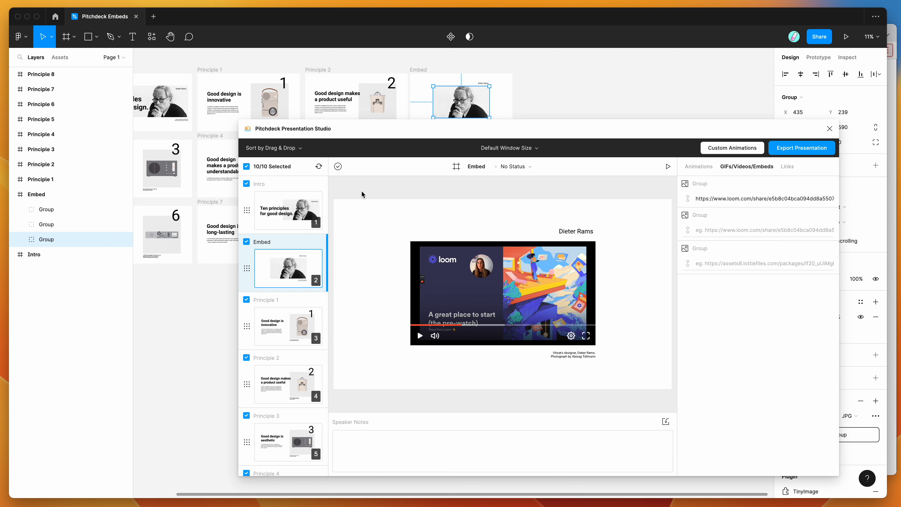
{"action": "mouse_move", "coordinate": [350, 193]}
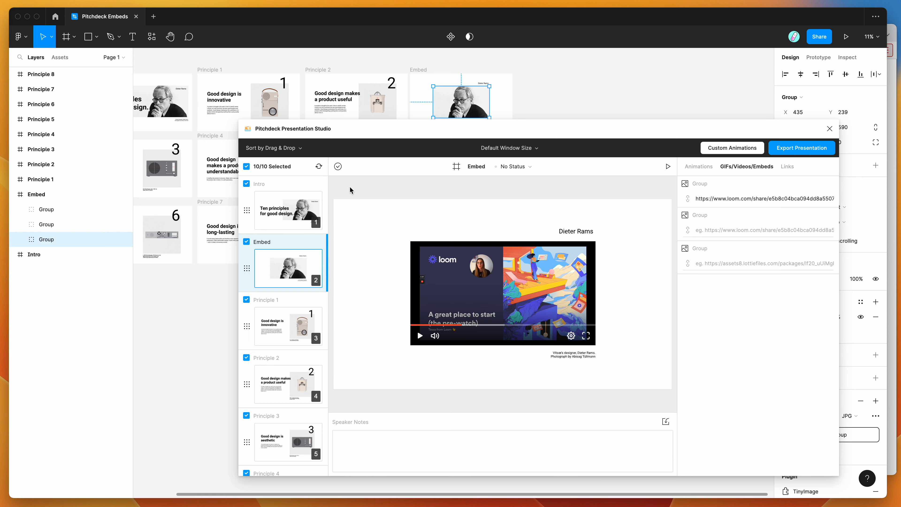
{"action": "mouse_move", "coordinate": [420, 192]}
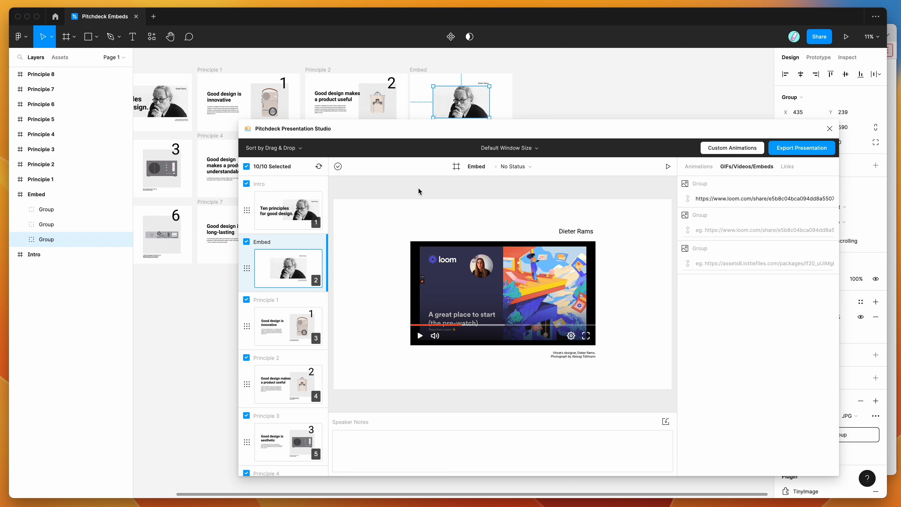
{"action": "mouse_move", "coordinate": [512, 189]}
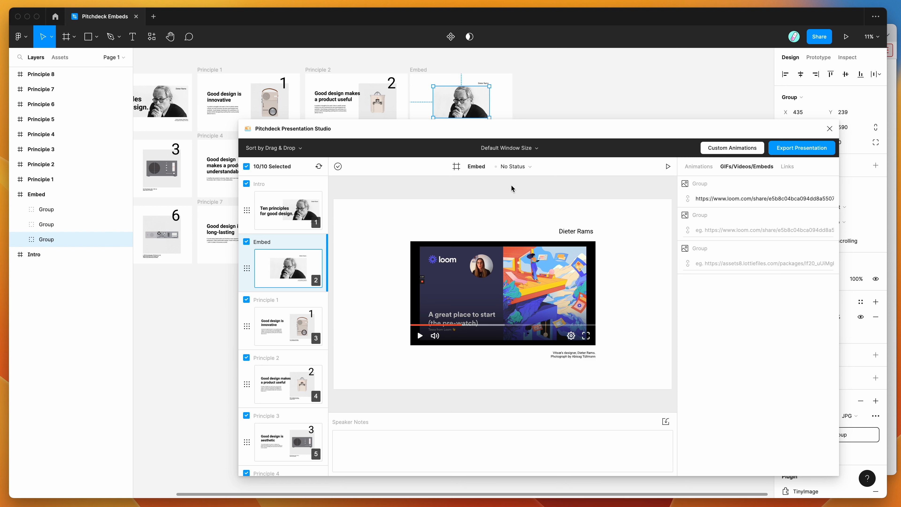